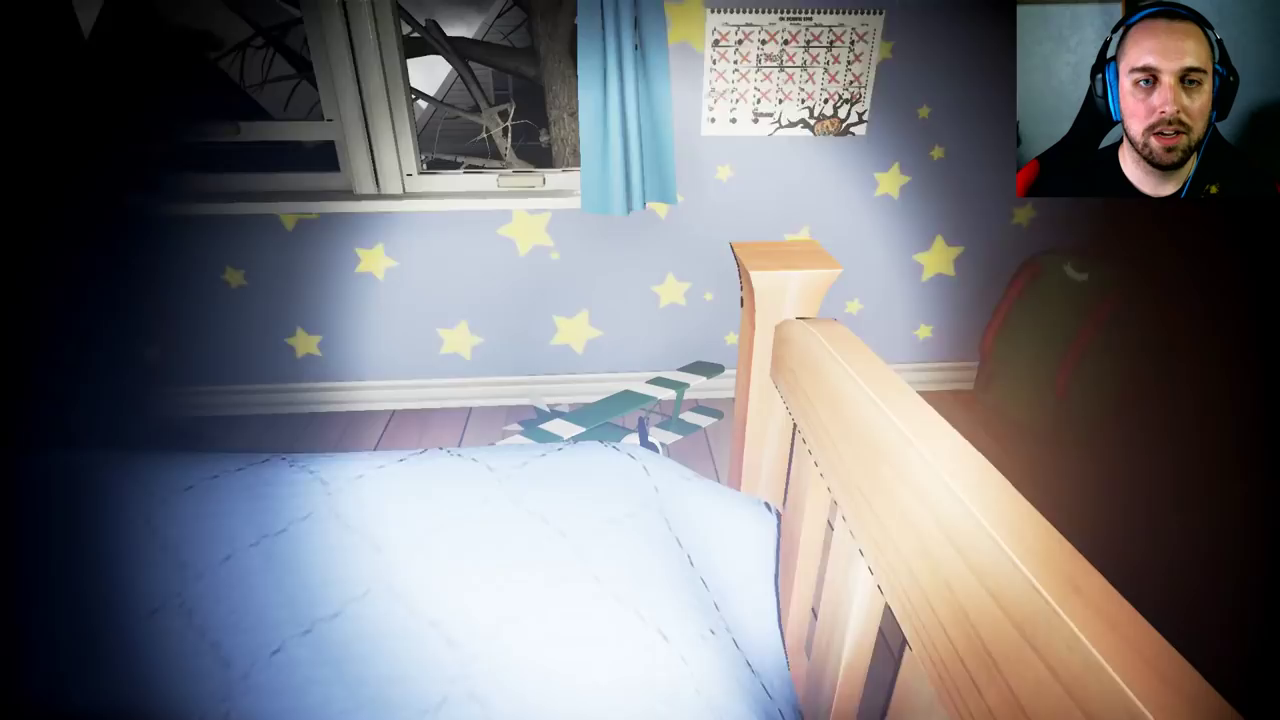
pyautogui.moveTo(640, 360)
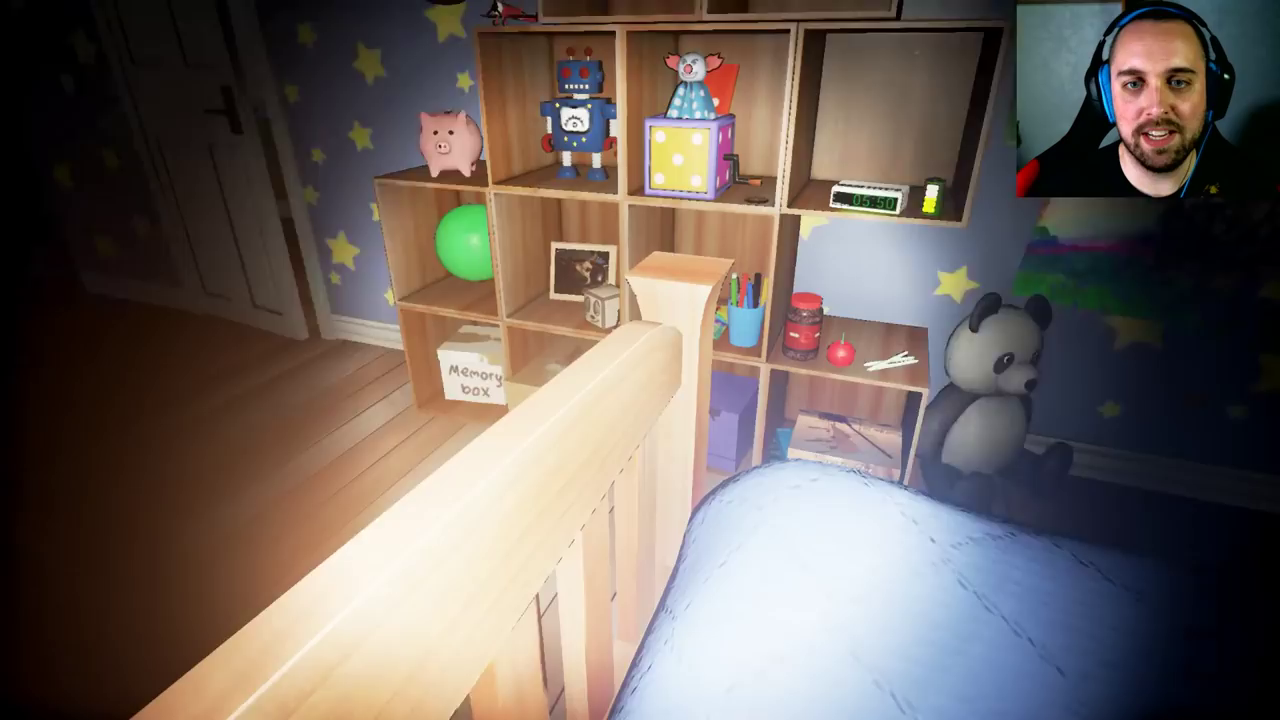